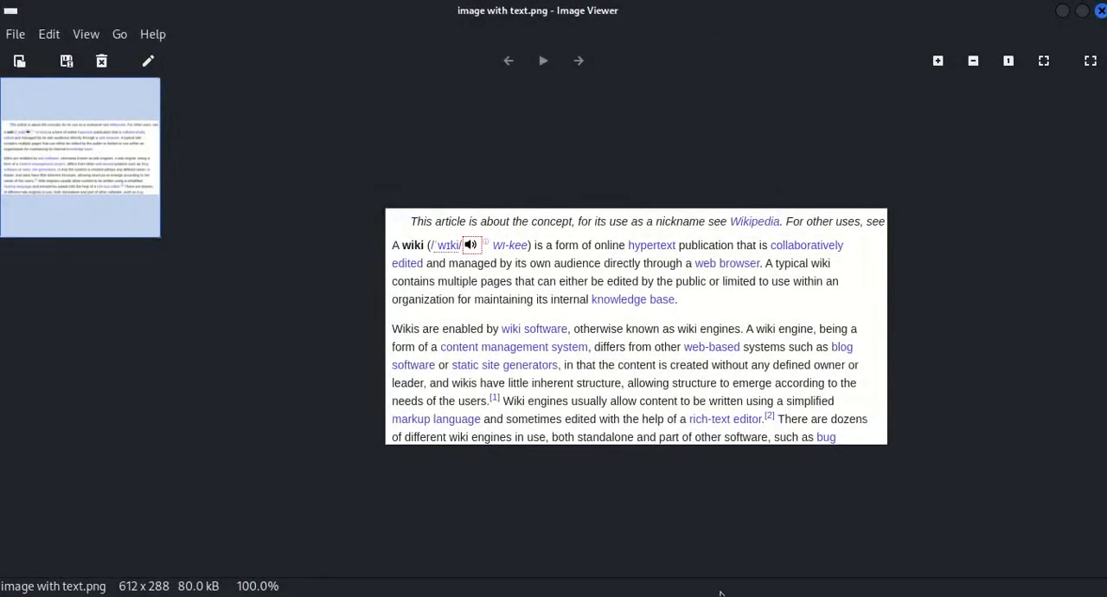
pyautogui.moveTo(484, 291)
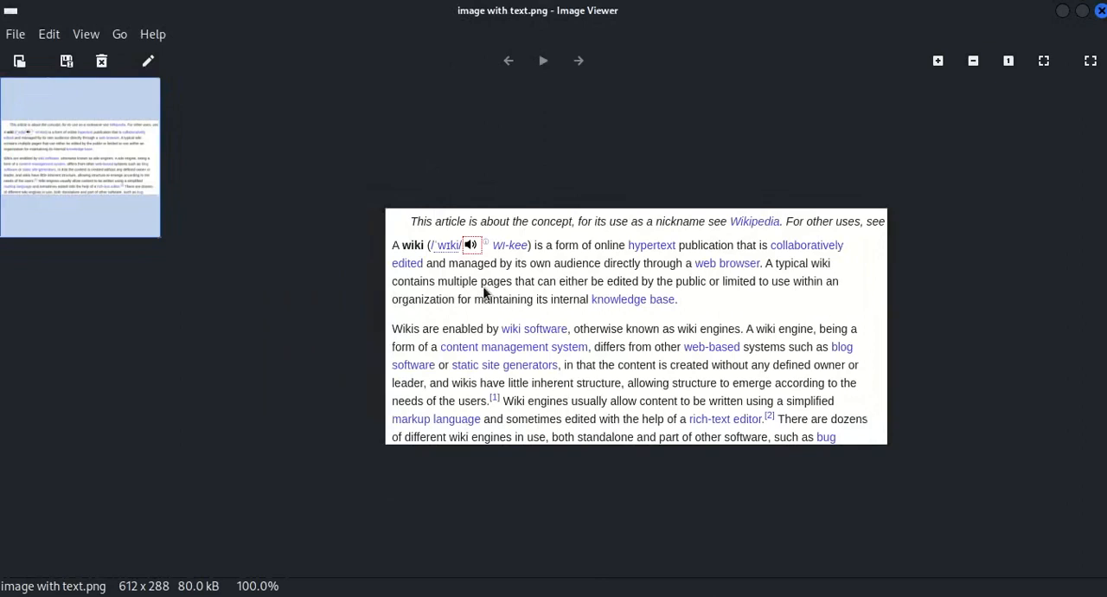
pyautogui.moveTo(512, 24)
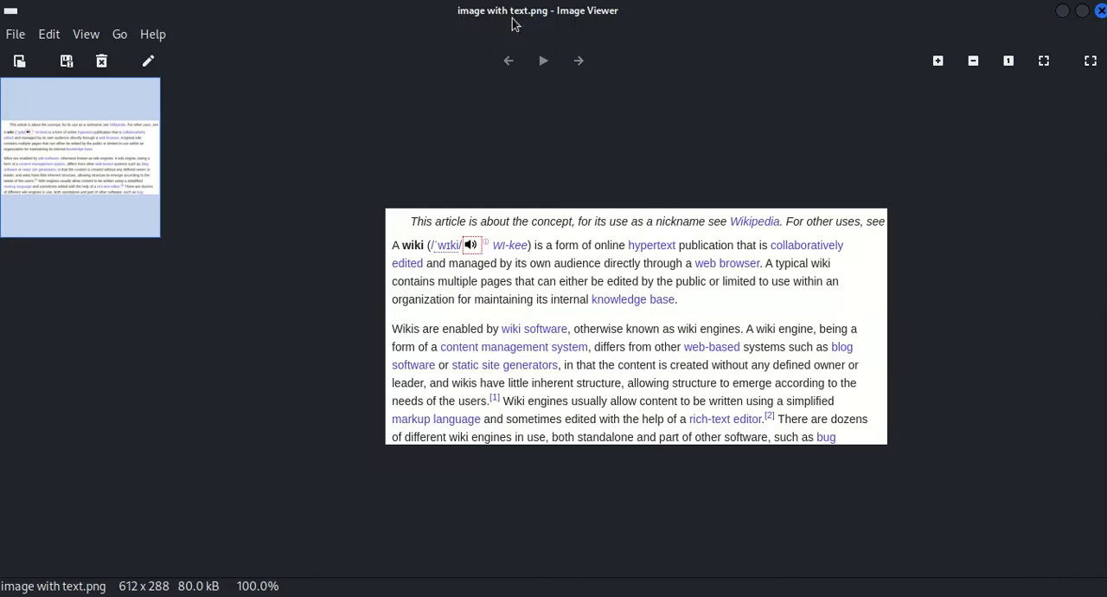
pyautogui.moveTo(876, 163)
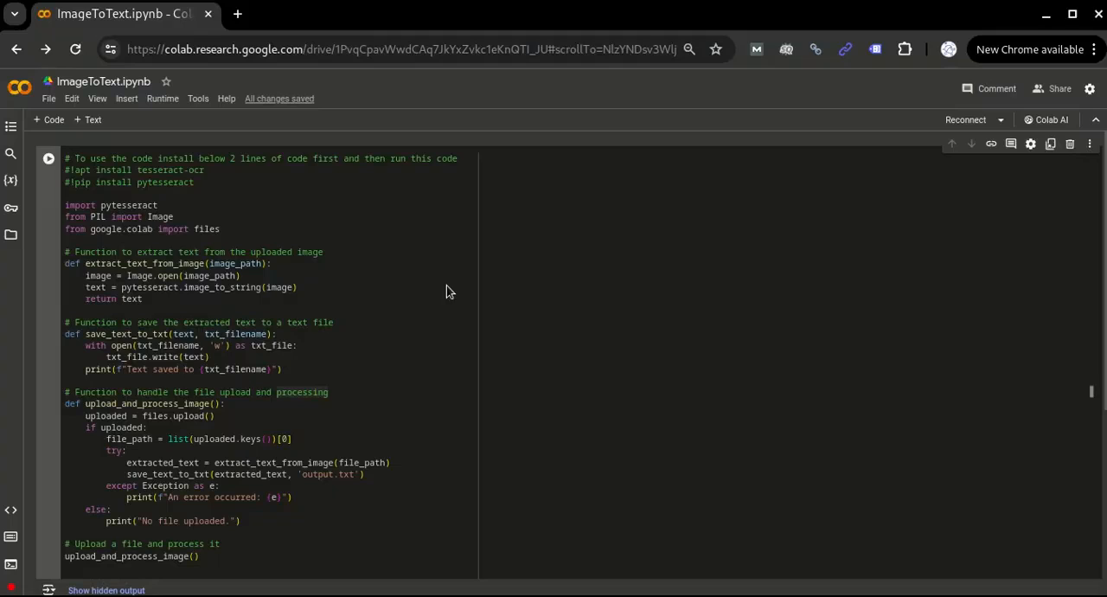
pyautogui.moveTo(374, 221)
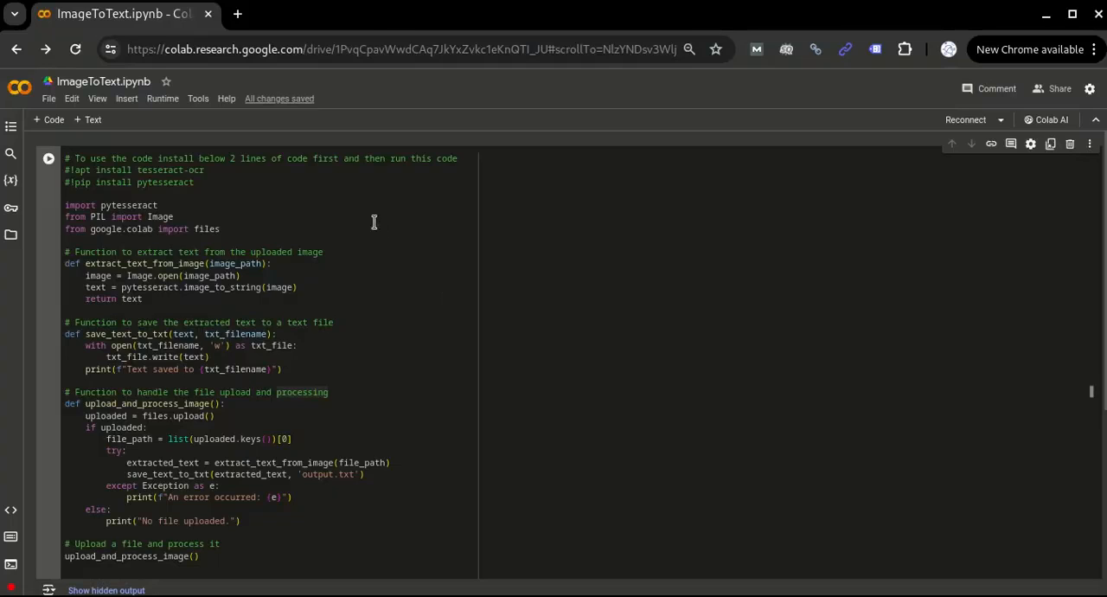
# - Add a new code cell with !apt install tesseract-ocr and !pip install pytesseract, dismissing the AI notice
pyautogui.click(398, 49)
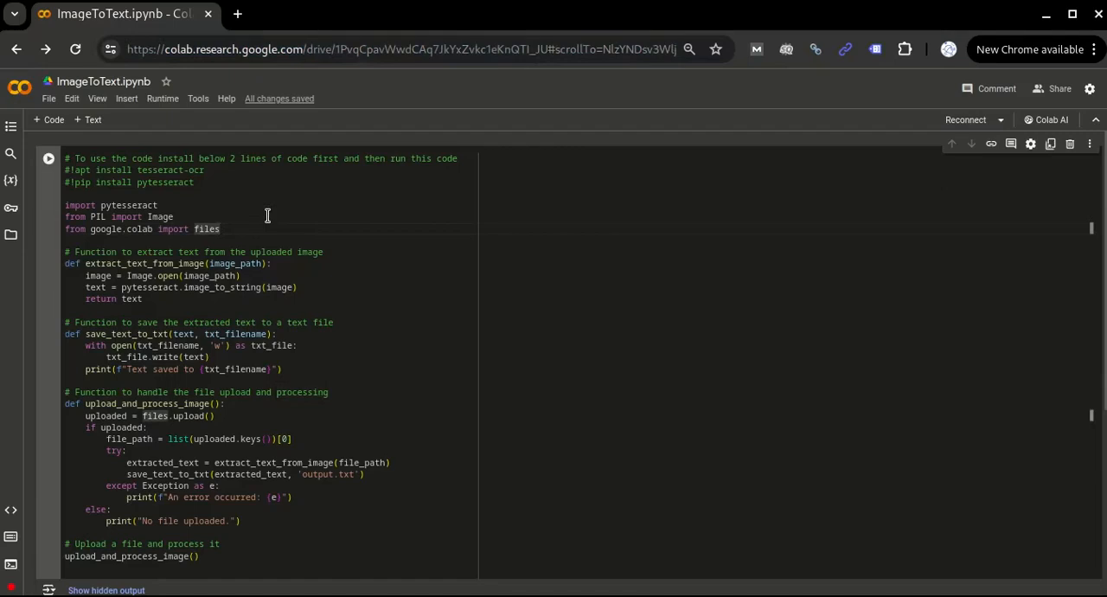
pyautogui.moveTo(225, 208)
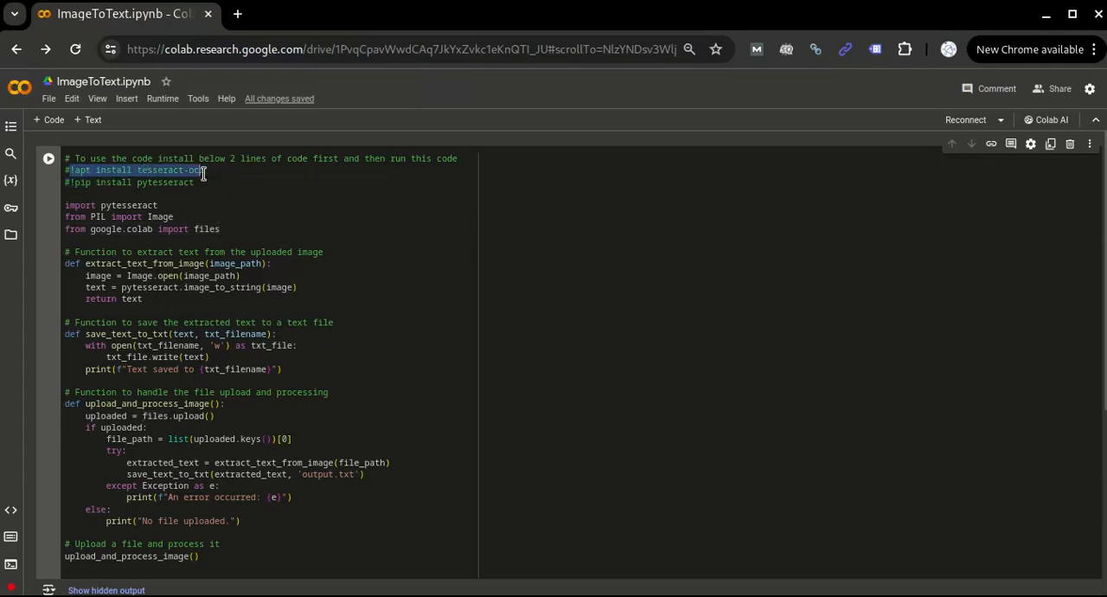
pyautogui.moveTo(142, 194)
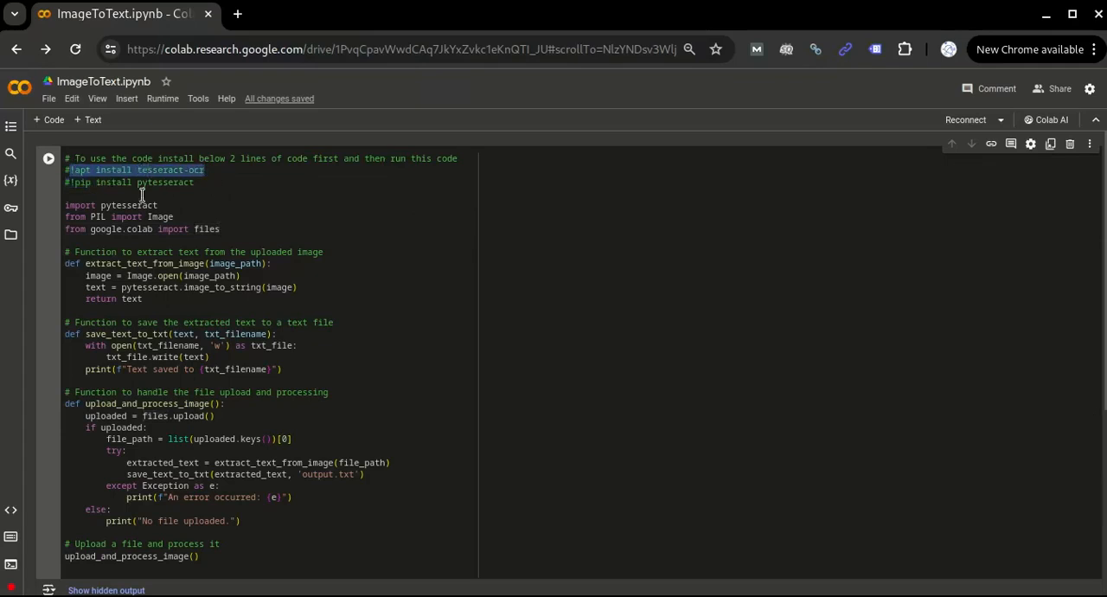
pyautogui.scroll(-3)
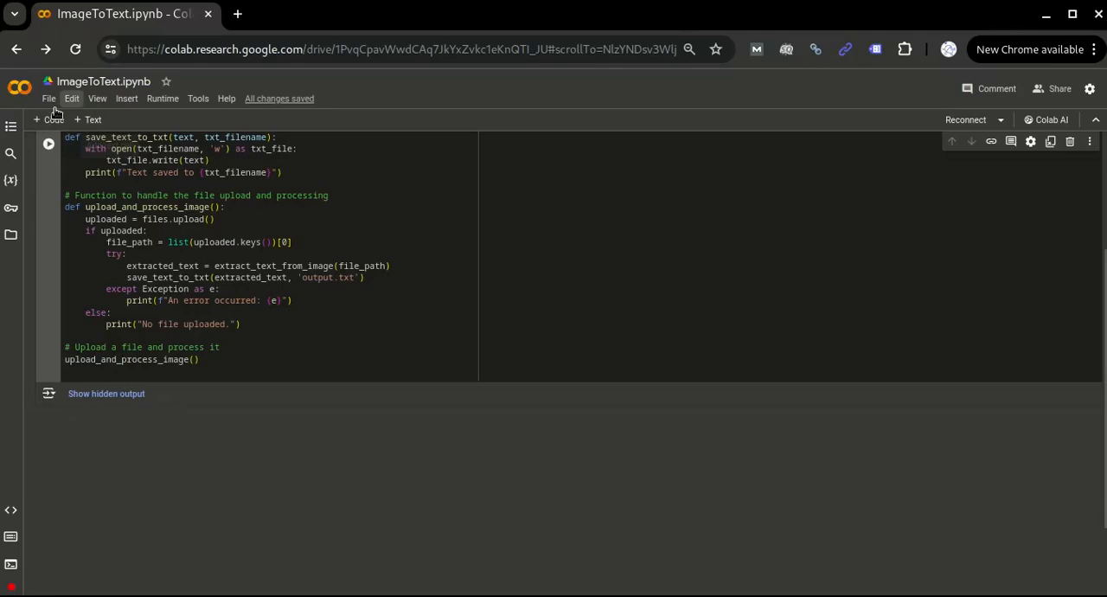
pyautogui.click(48, 120)
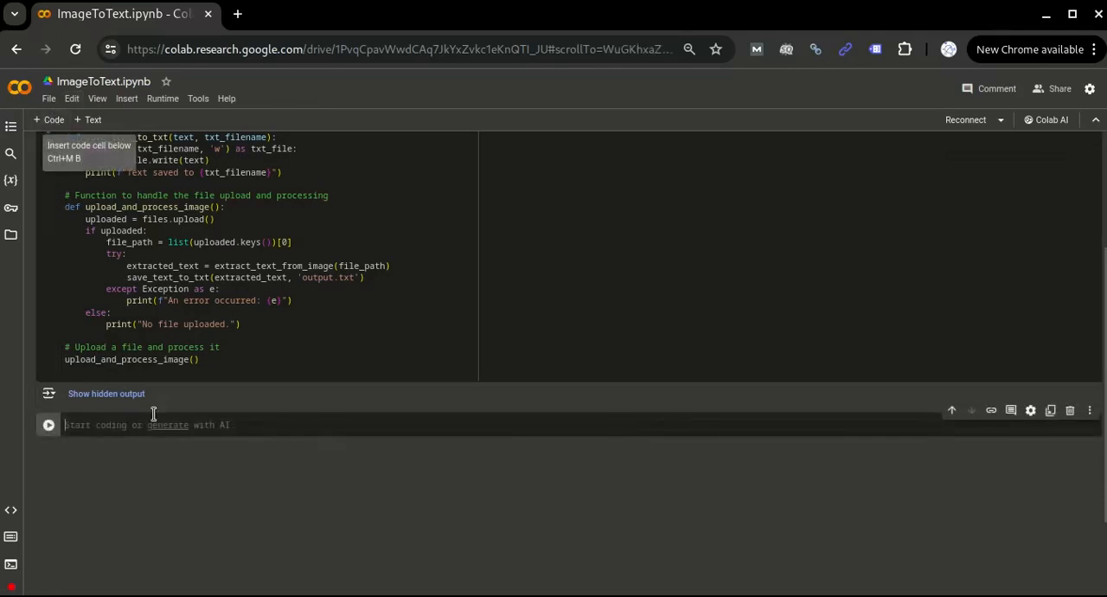
pyautogui.click(166, 426)
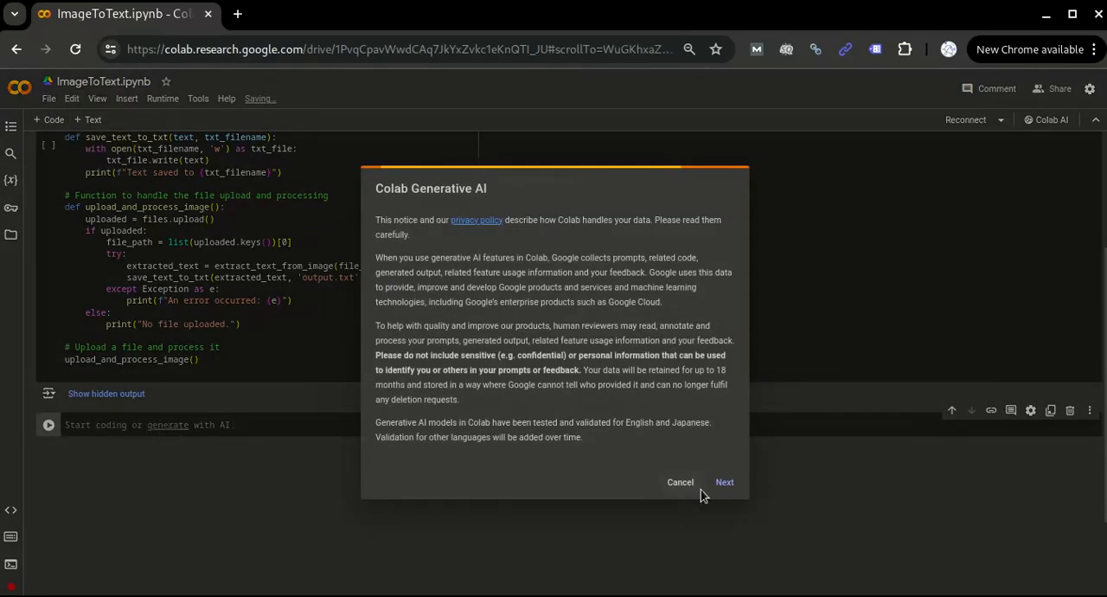
pyautogui.click(680, 481)
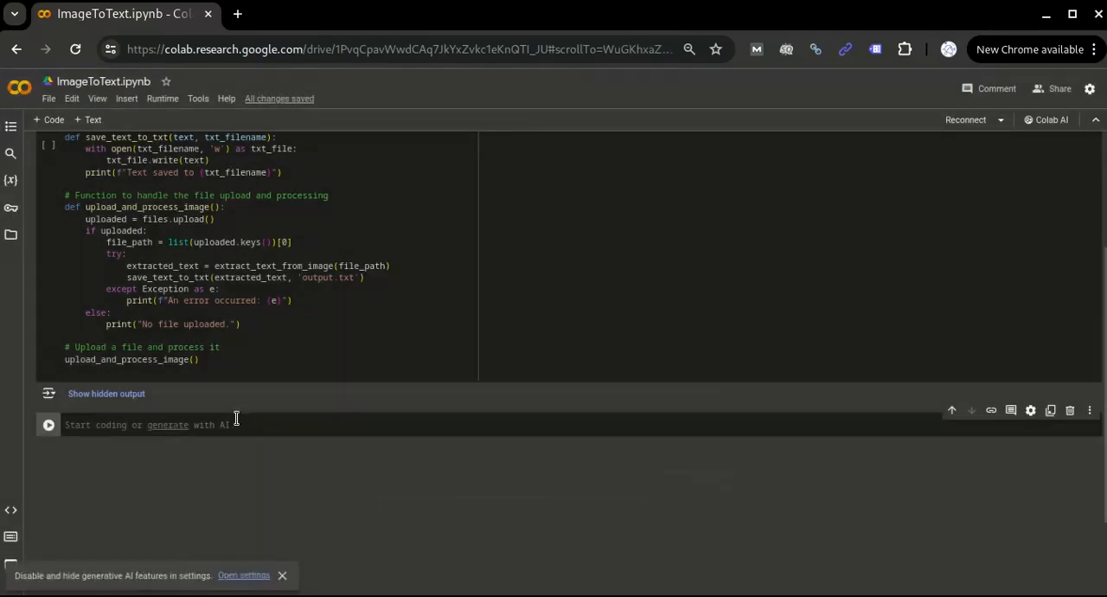
pyautogui.scroll(3)
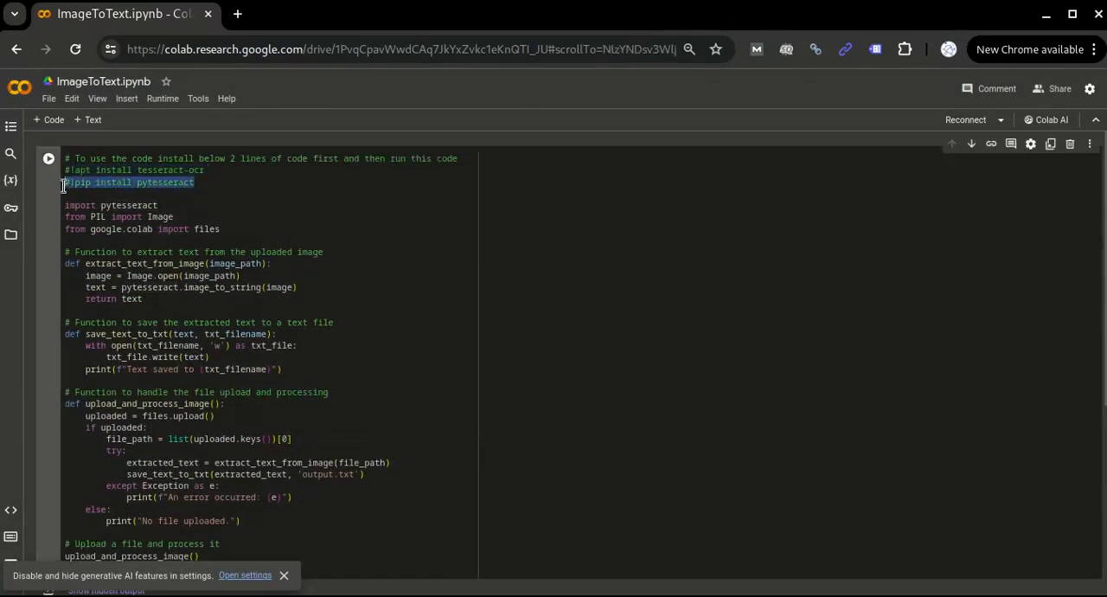
pyautogui.scroll(-3)
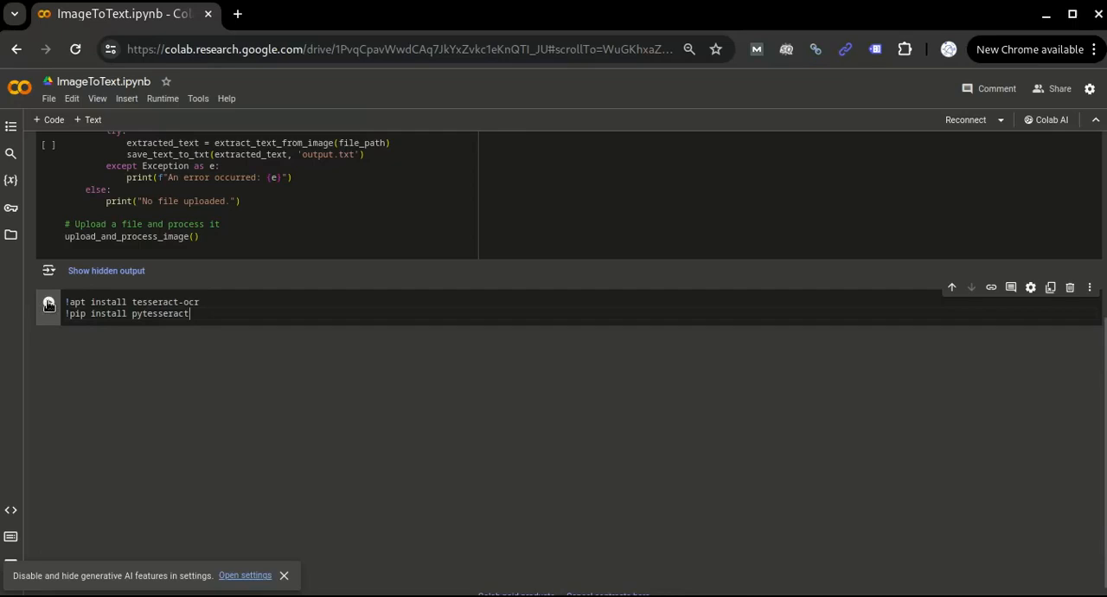
# - Run the install cell so the log reports tesseract-ocr and pytesseract already installed
pyautogui.click(49, 301)
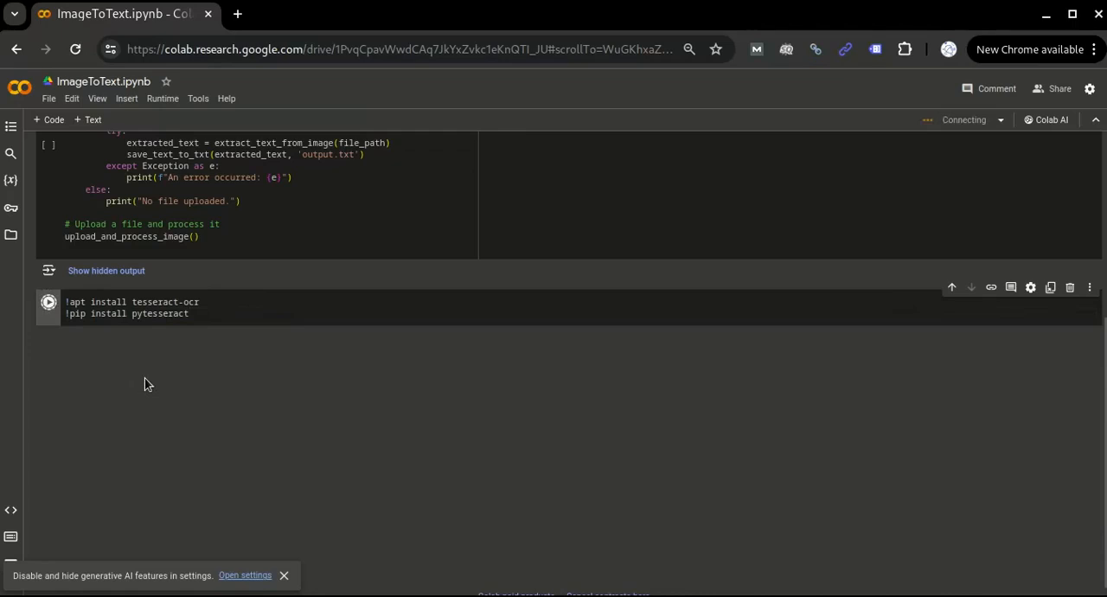
pyautogui.moveTo(156, 377)
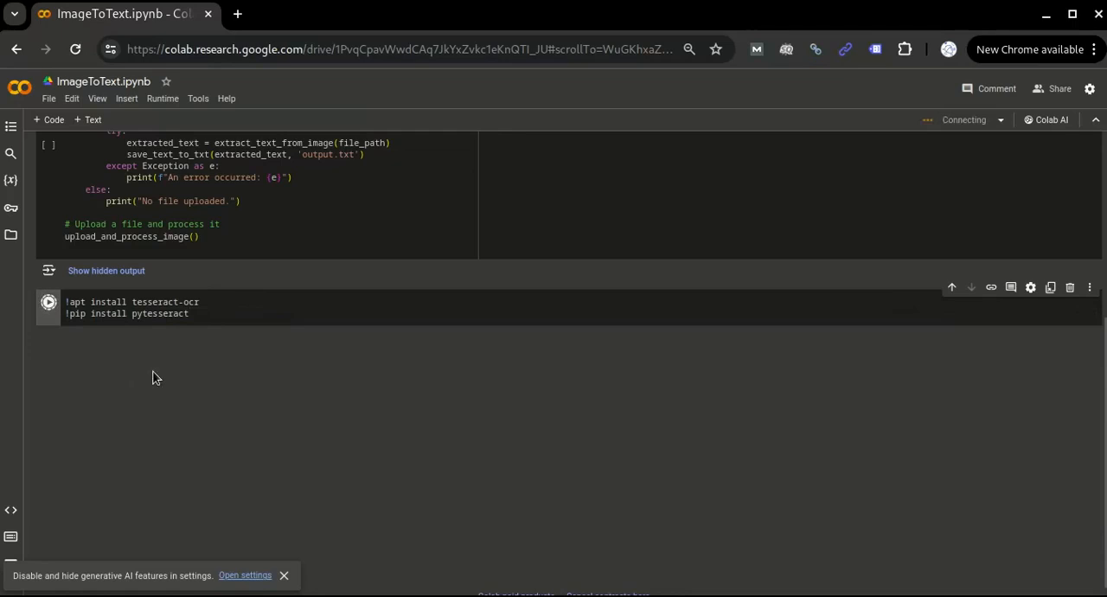
pyautogui.click(48, 295)
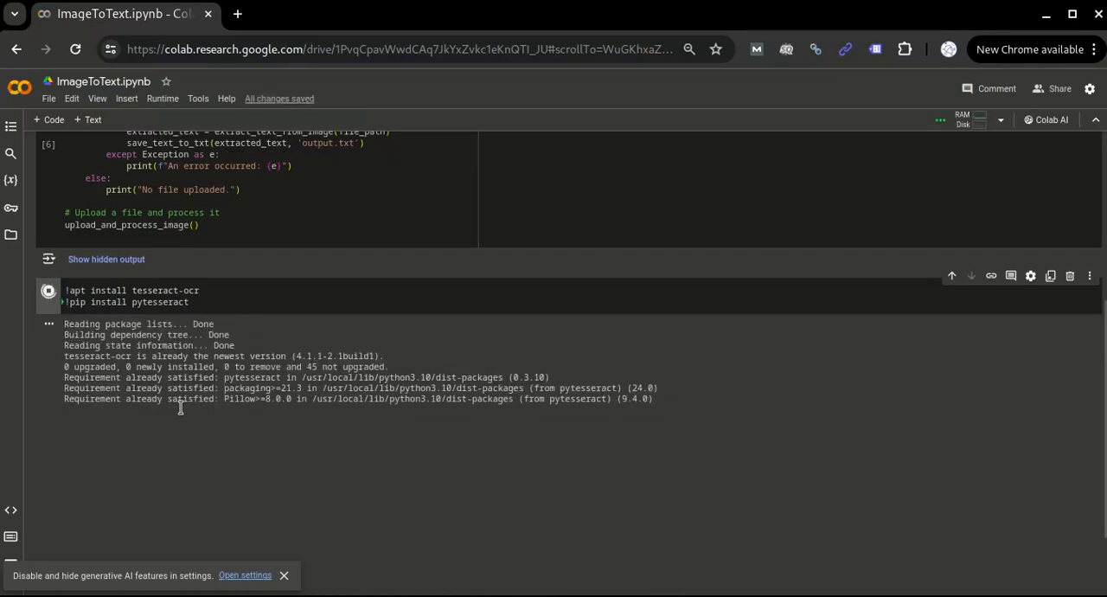
pyautogui.moveTo(87, 379)
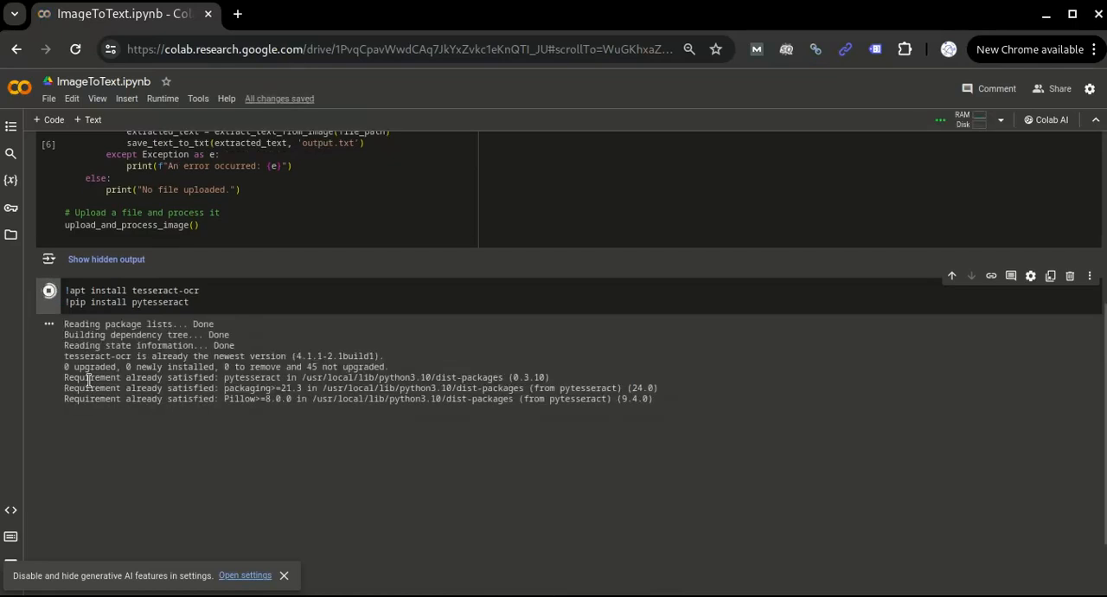
pyautogui.doubleClick(190, 377)
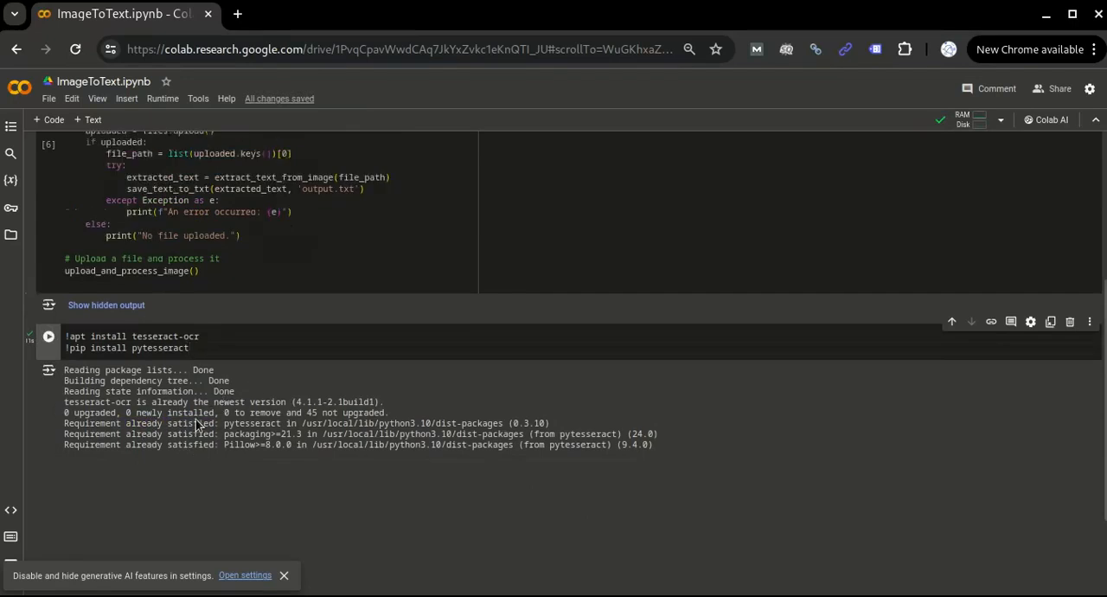
pyautogui.scroll(3)
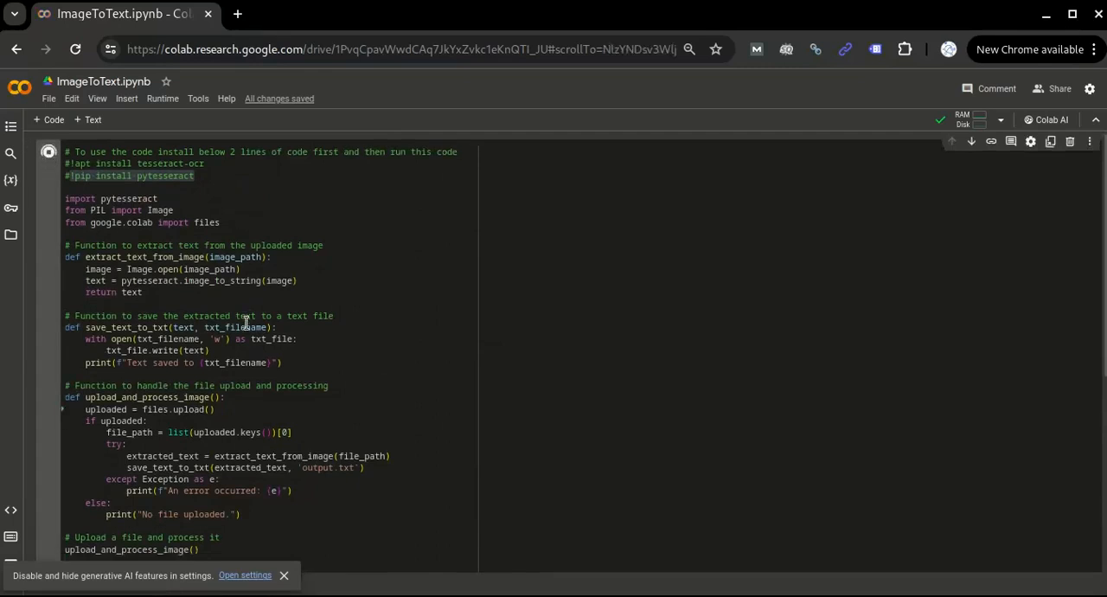
# - Run the extraction cell and upload image with text.png through Choose Files
pyautogui.click(49, 146)
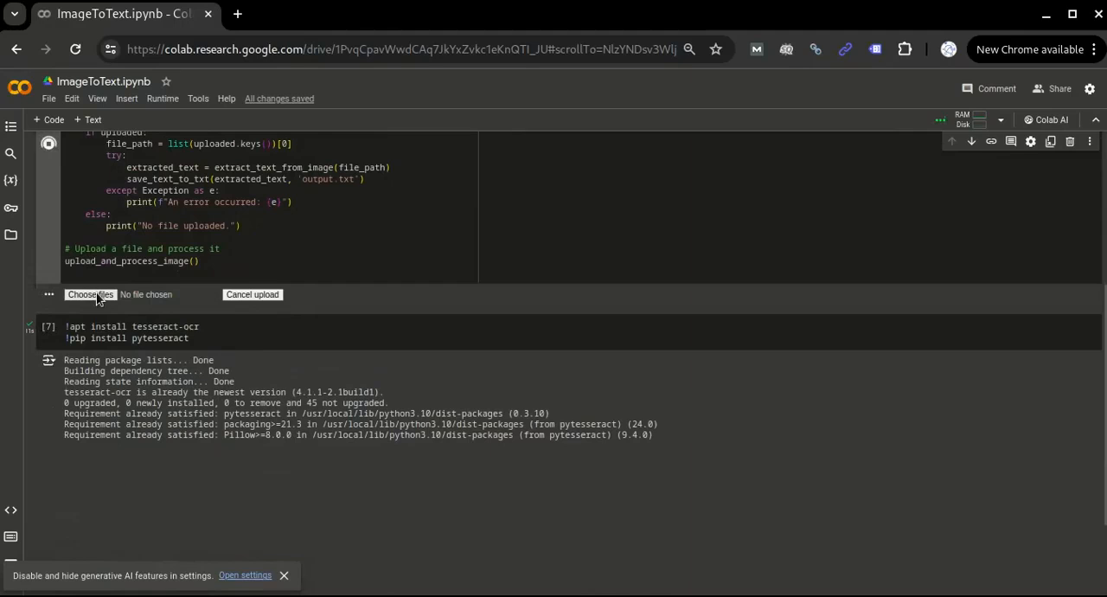
pyautogui.click(90, 294)
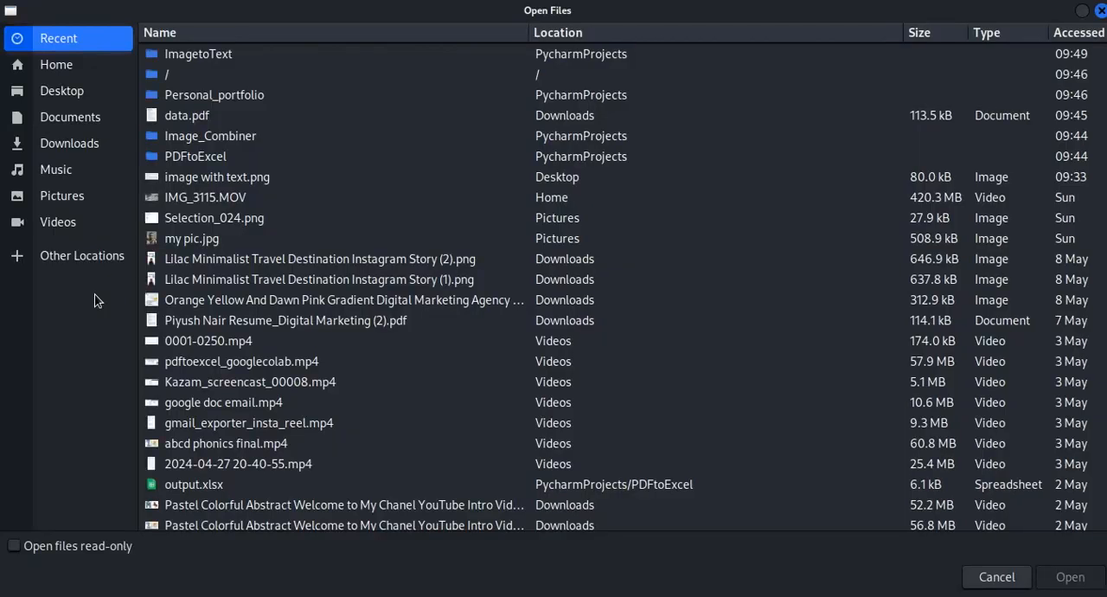
pyautogui.moveTo(83, 113)
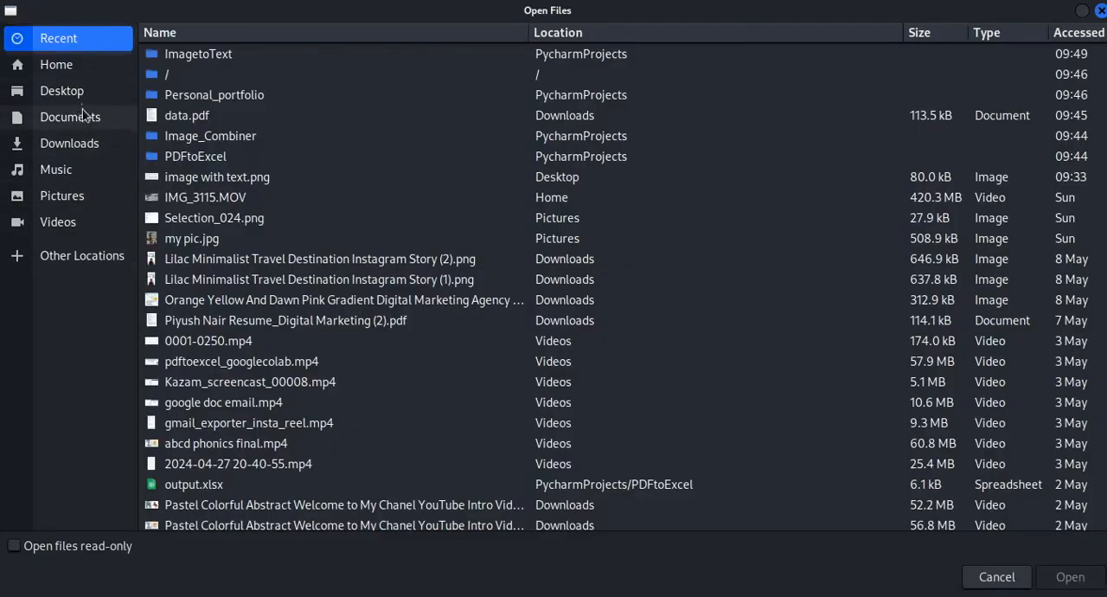
pyautogui.click(62, 90)
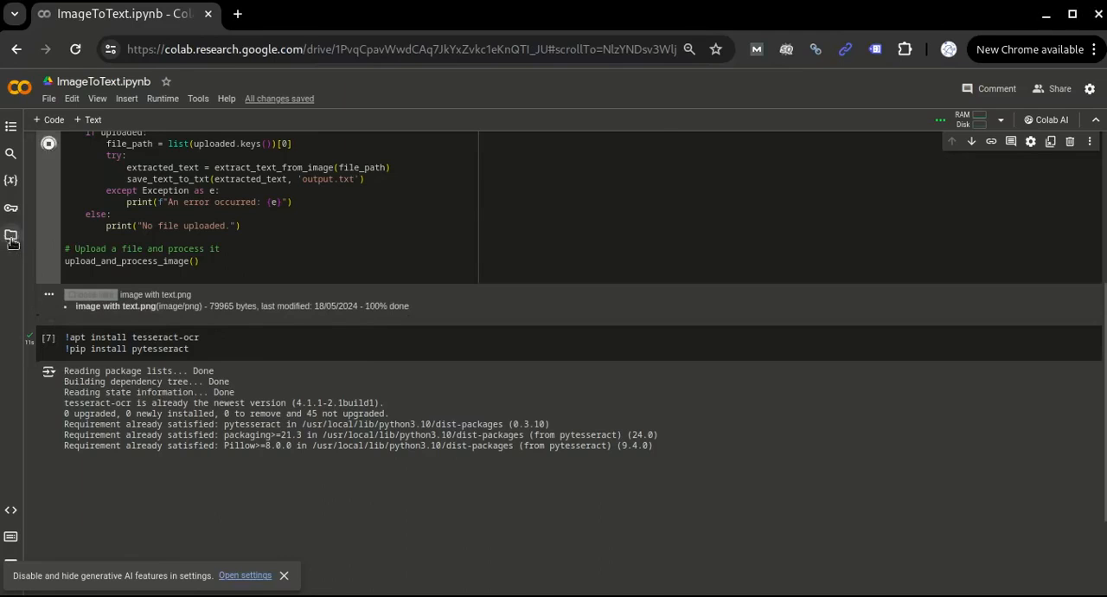
# - View output.txt with the extracted wiki text in the Colab side viewer
pyautogui.click(10, 235)
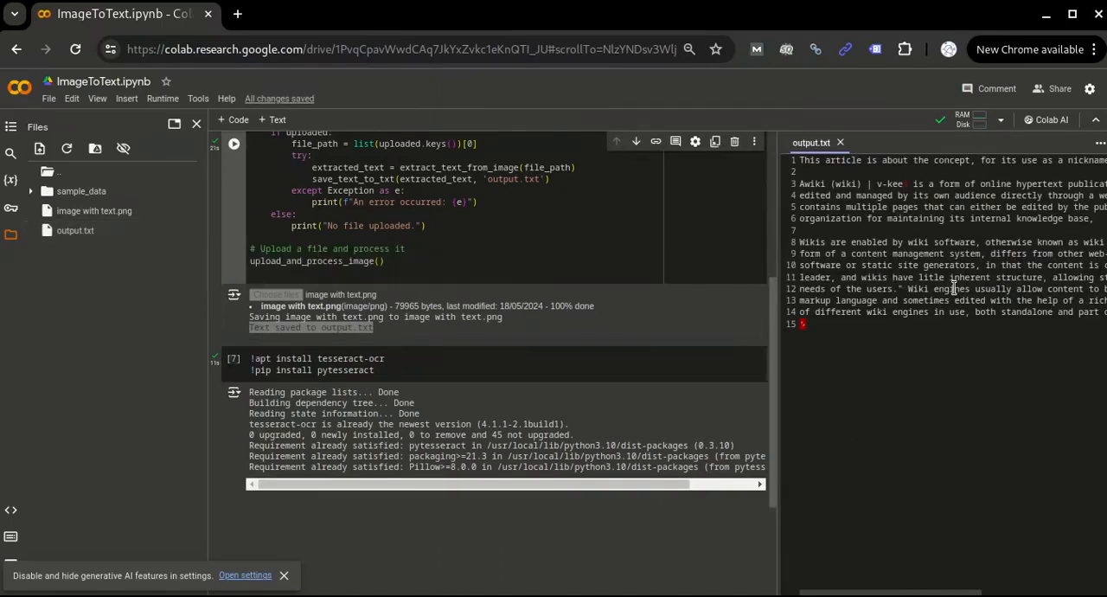
pyautogui.hscroll(3)
pyautogui.write('text')
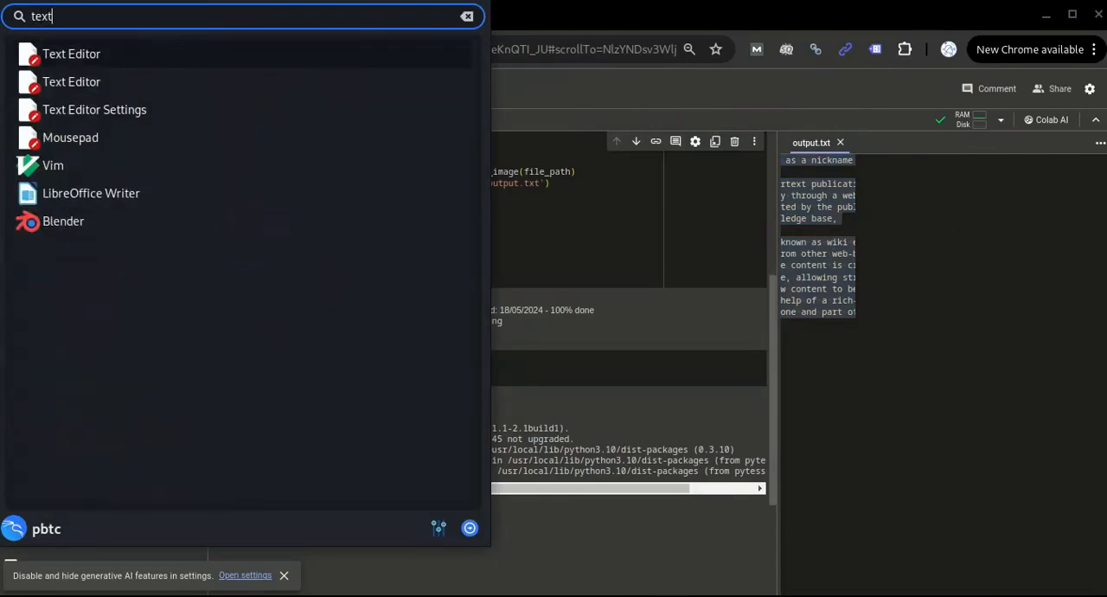
# - Launch Mousepad and paste the extracted wiki text into an untitled document
pyautogui.click(69, 136)
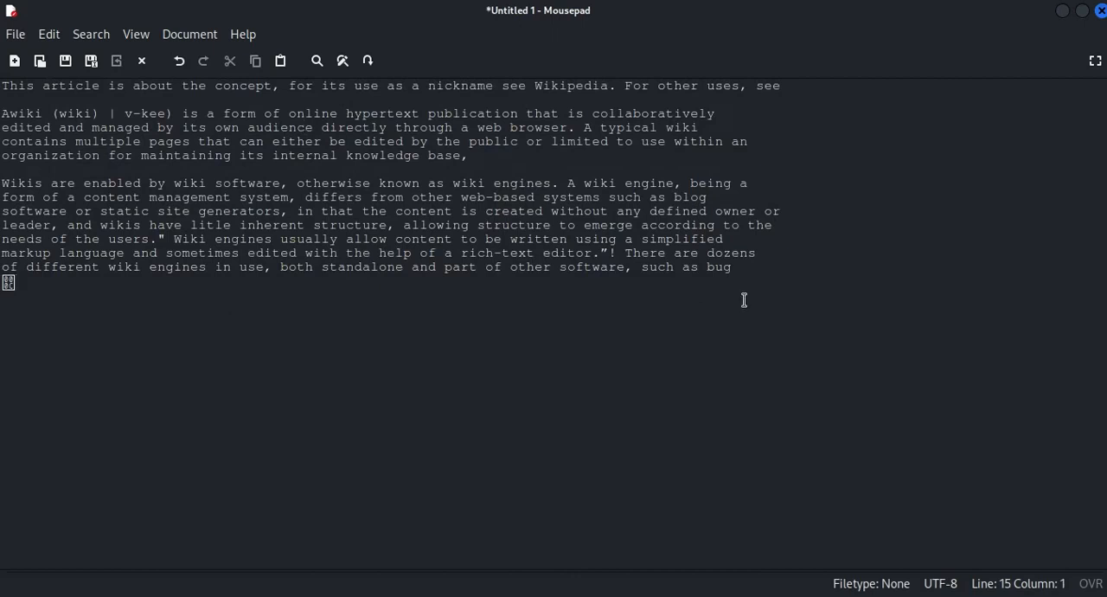
pyautogui.moveTo(191, 318)
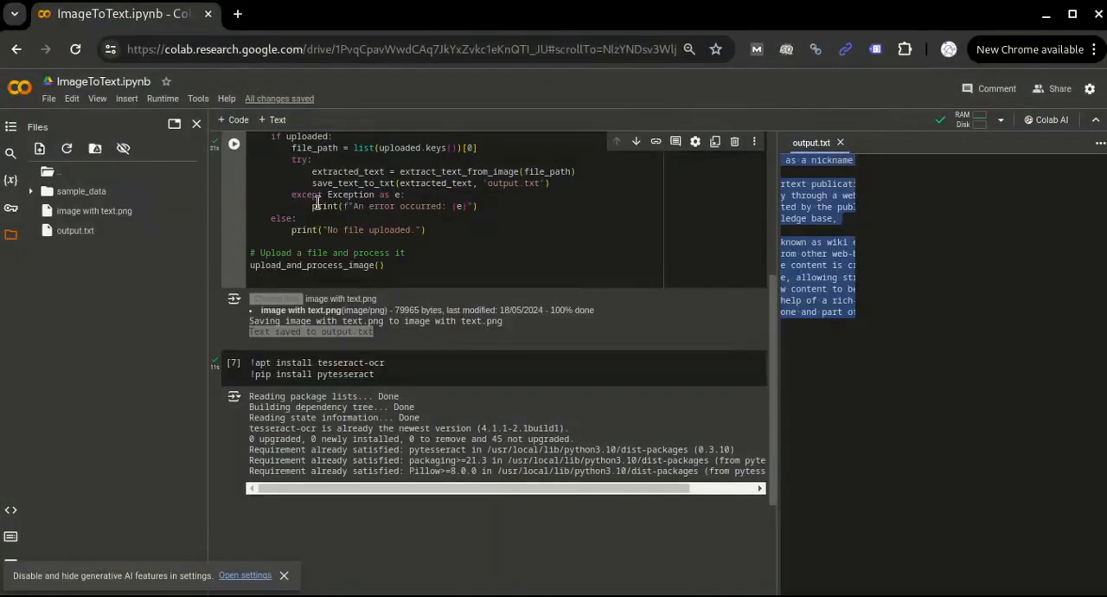
# - Scroll back to the top of the pytesseract extraction code cell in Colab
pyautogui.scroll(3)
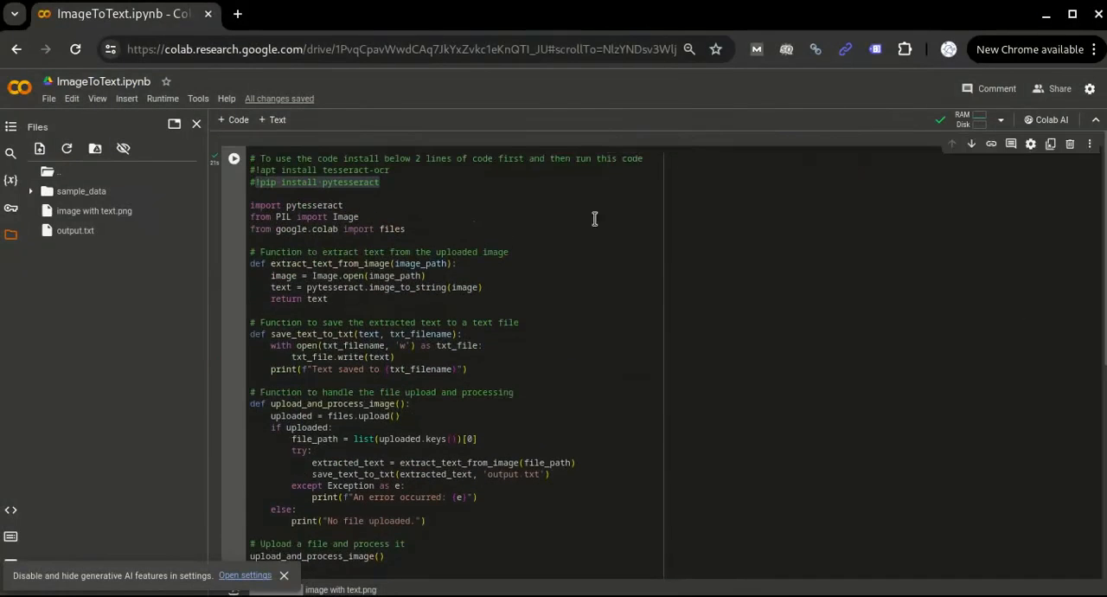